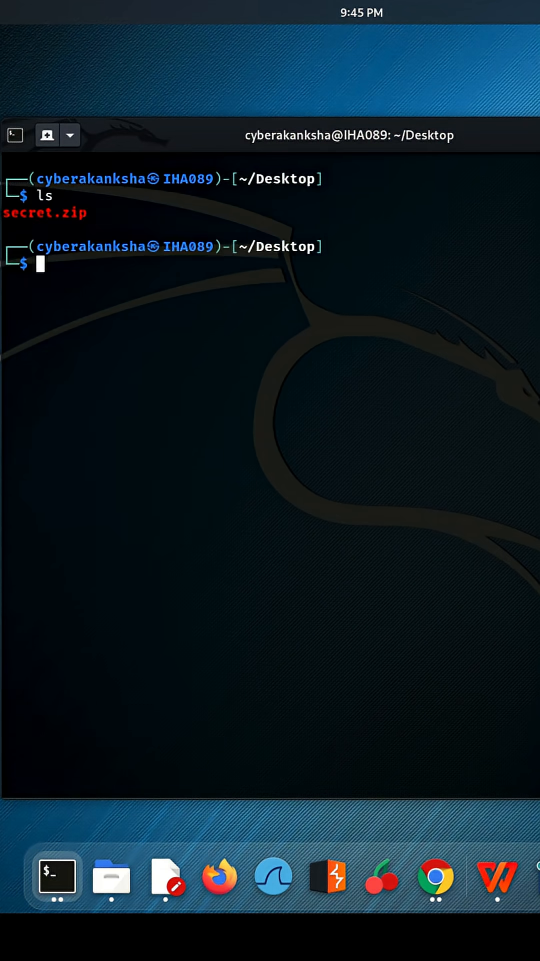
text(unzip)
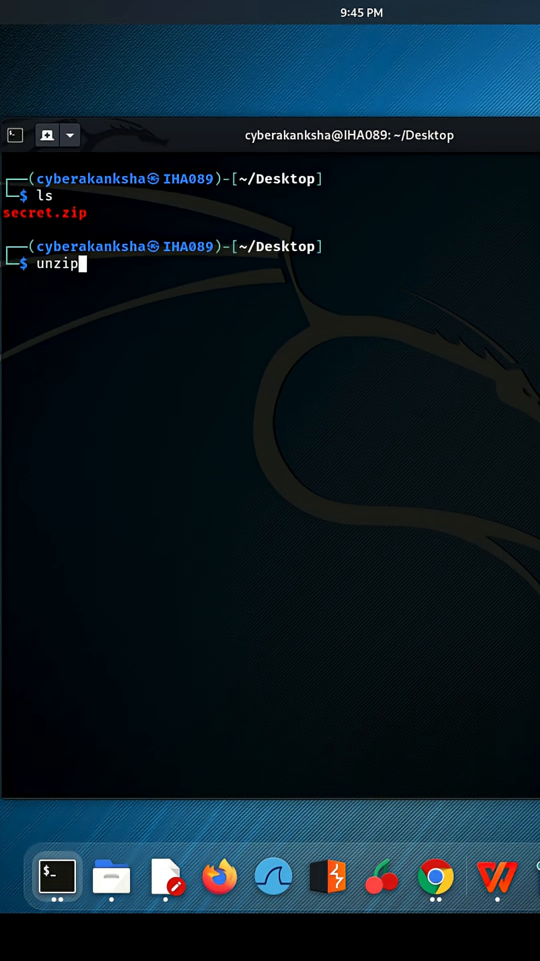
text(-P)
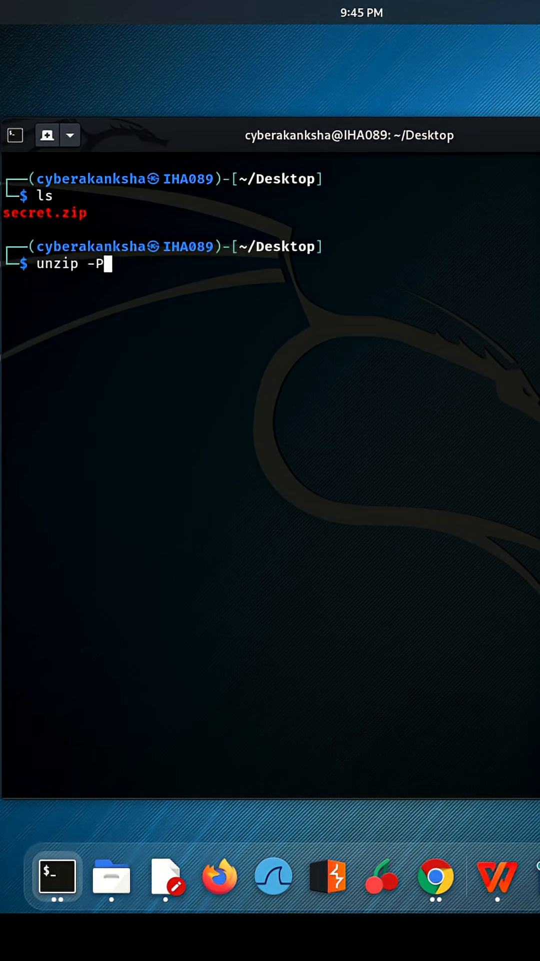
text(password123)
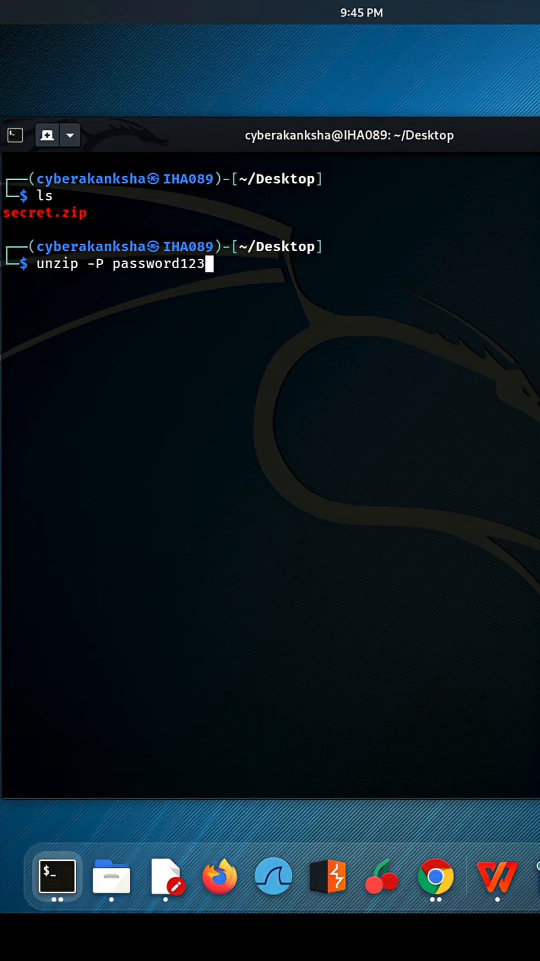
text(secret.zip)
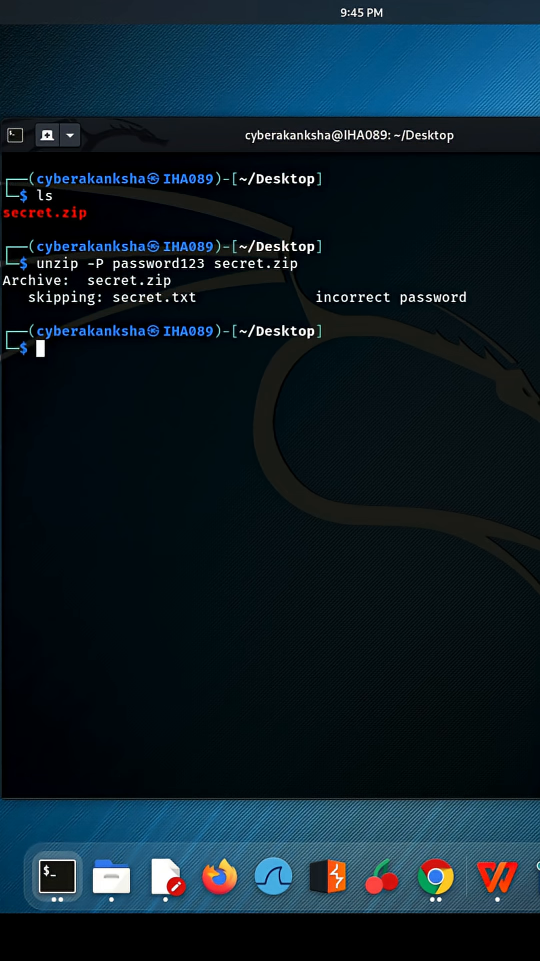
Extract secret.zip's pkzip hash into secret.hash with zip2john and display it with cat.
text(zip2)
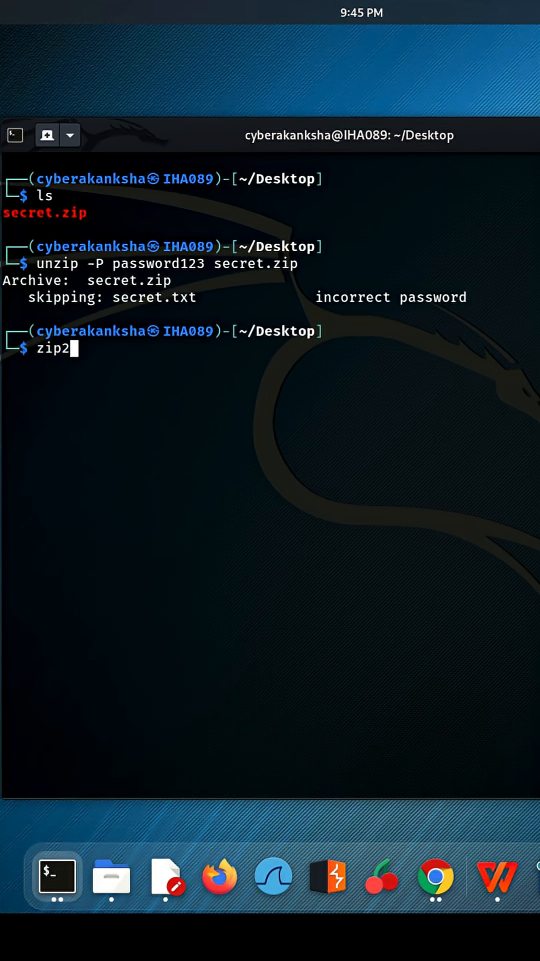
text(john secret.zip)
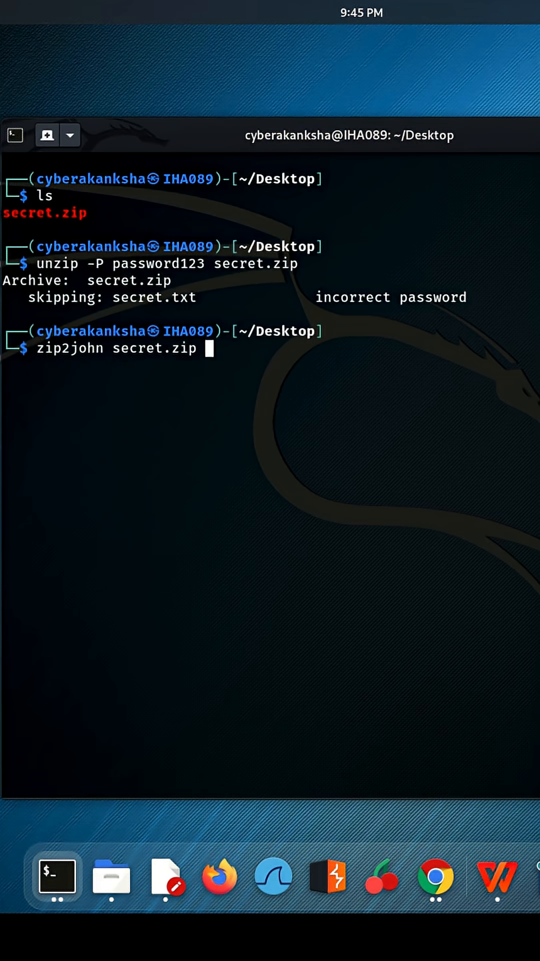
text(> se)
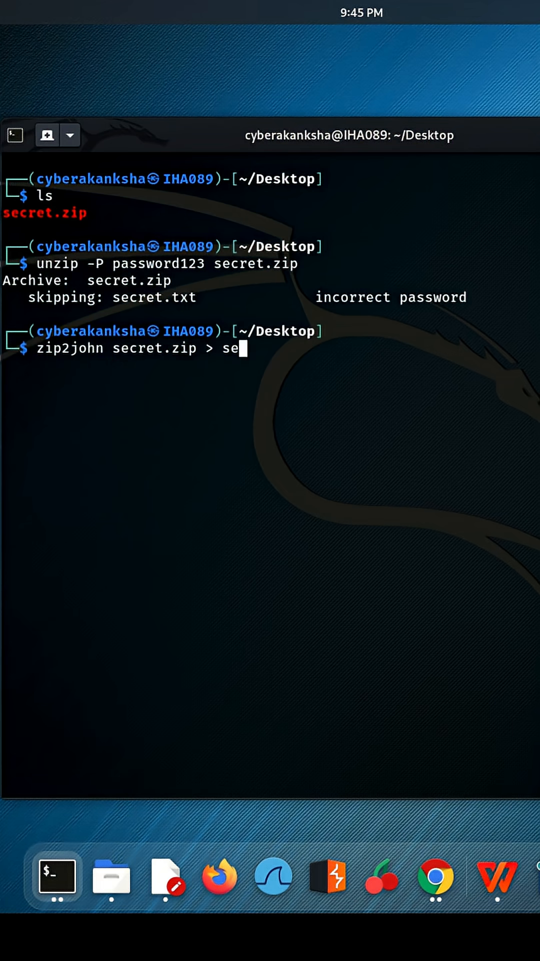
text(cret.hash)
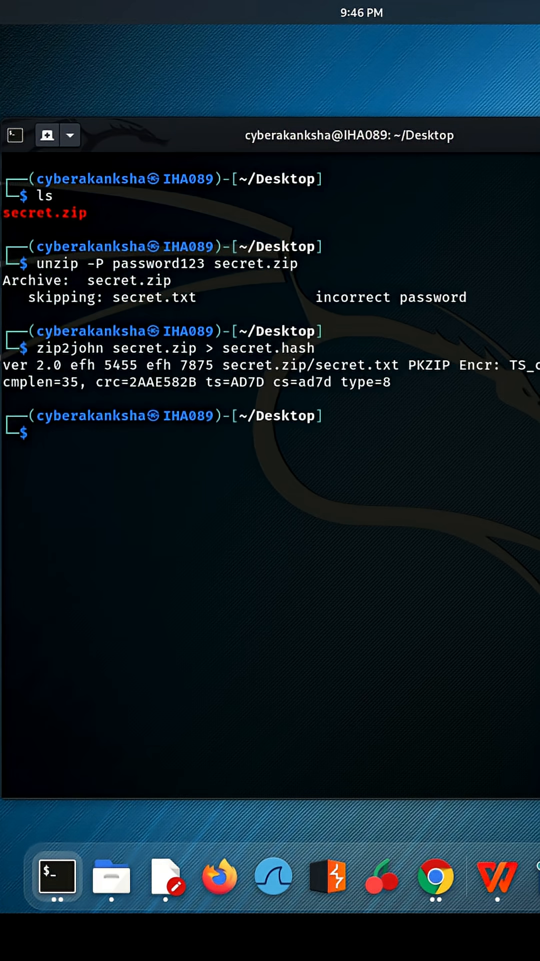
text(cat secret.hash)
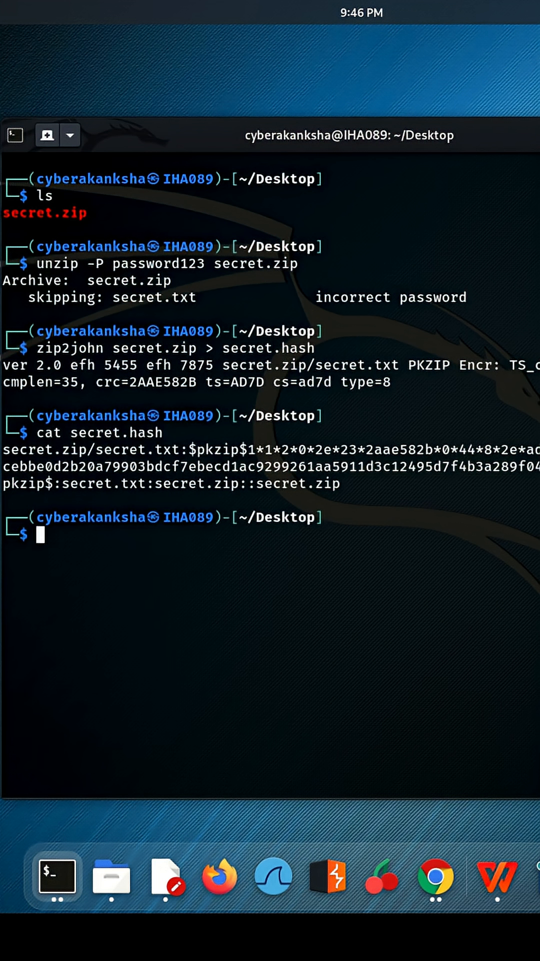
text(john)
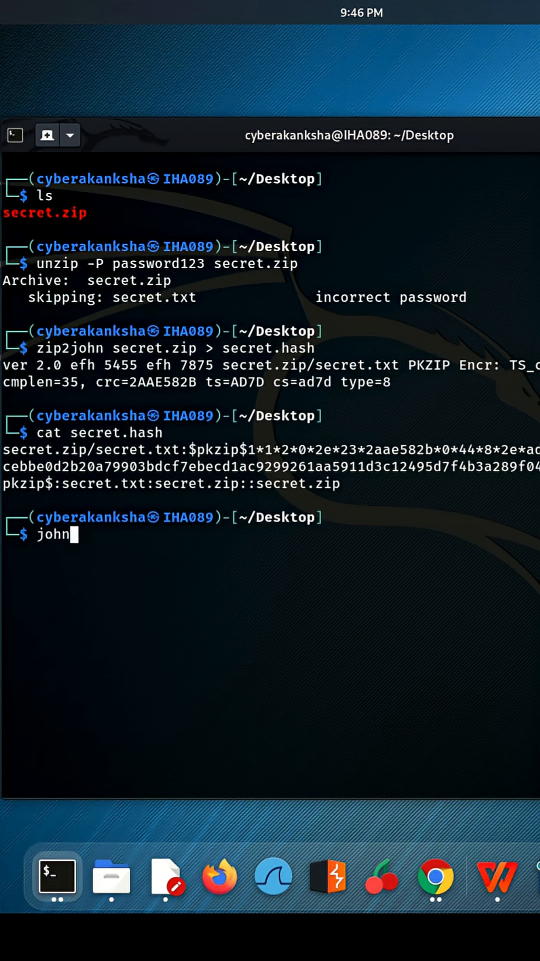
text(--wordlist=/usr/share/wordlists/rockyou.txt secret.hash)
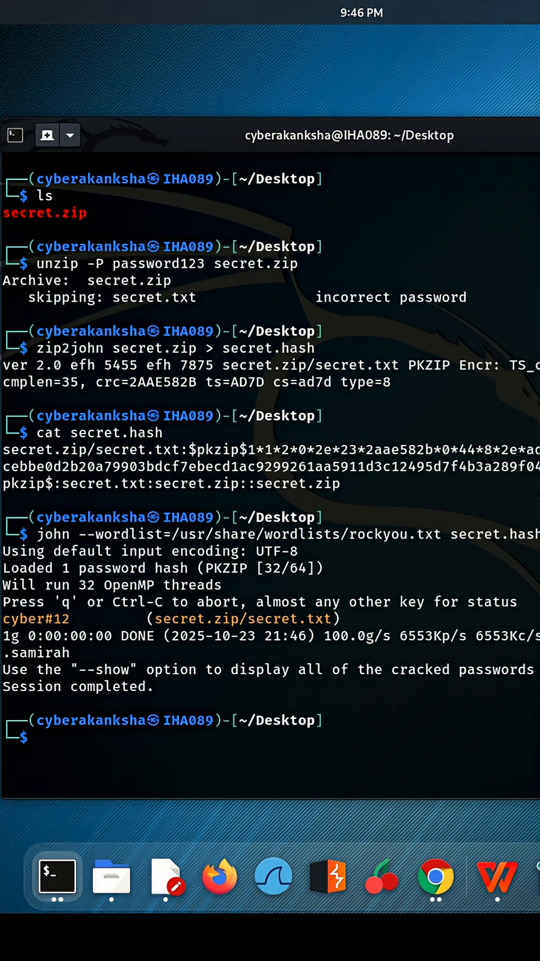
text(john --show secret.hash)
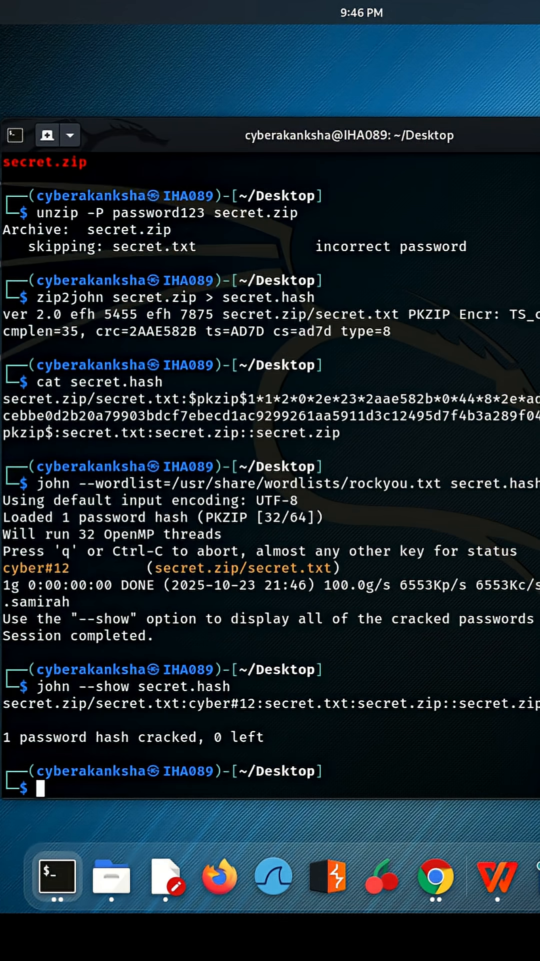
double_click(222, 703)
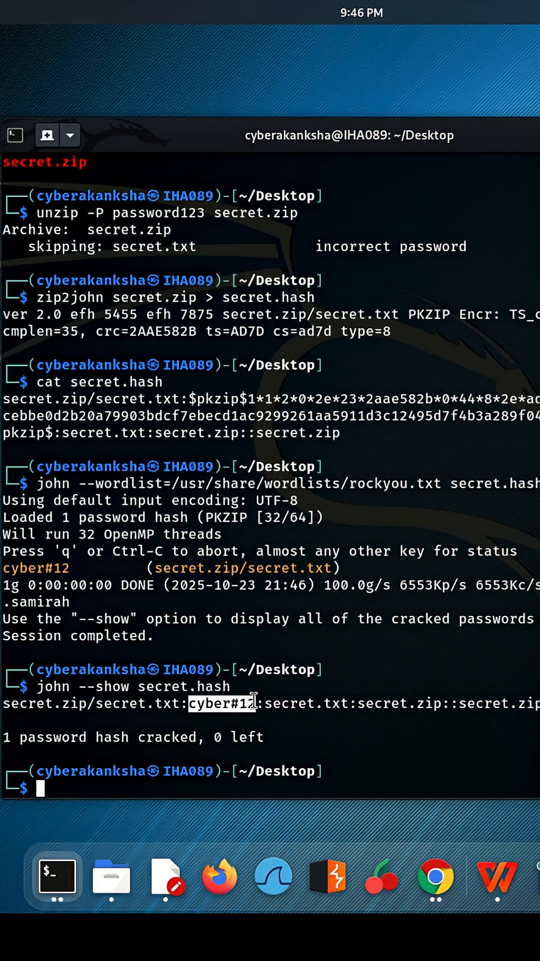
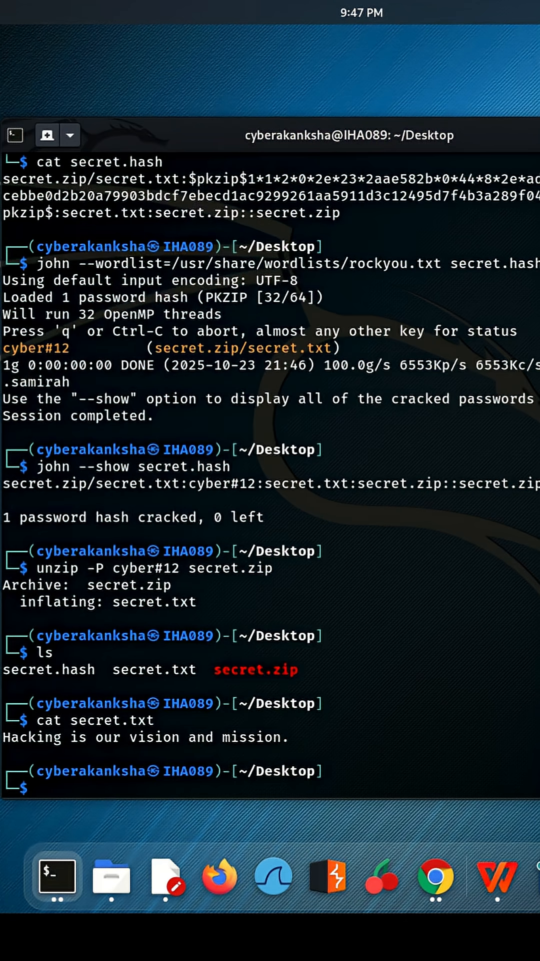